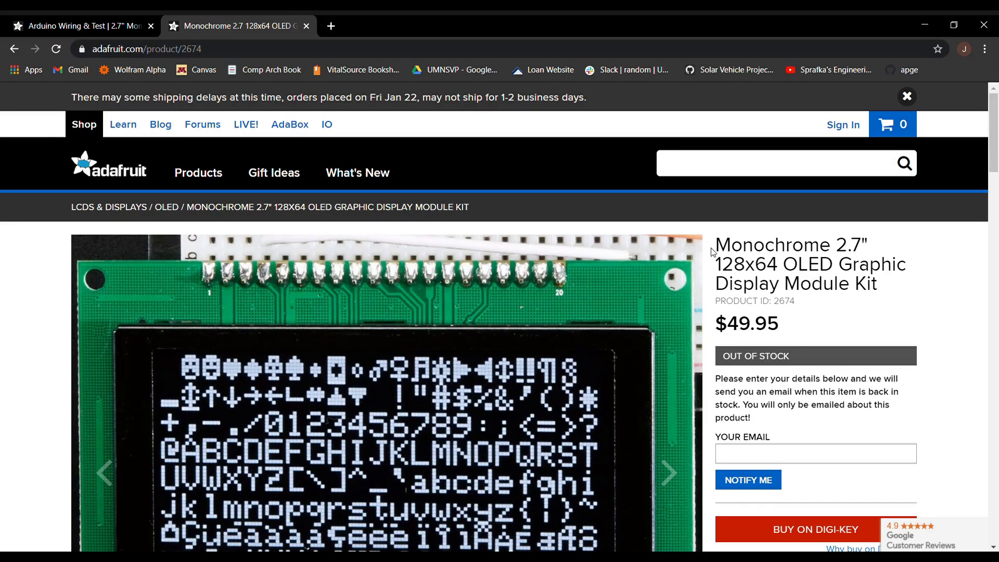
Step: Scroll the 2.7" 128x64 OLED product page down to the photo thumbnails and Description section
scroll(down, 3)
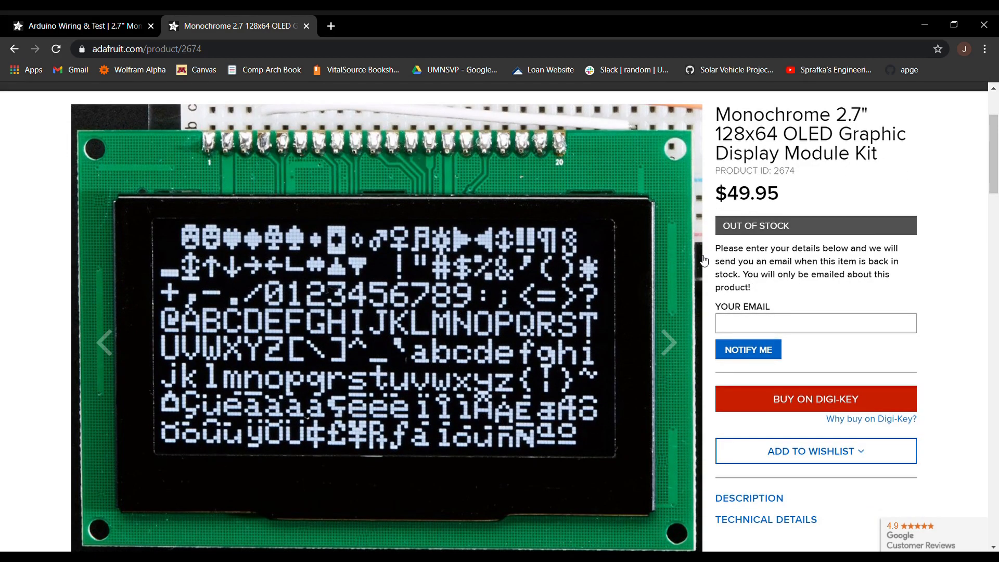
scroll(down, 3)
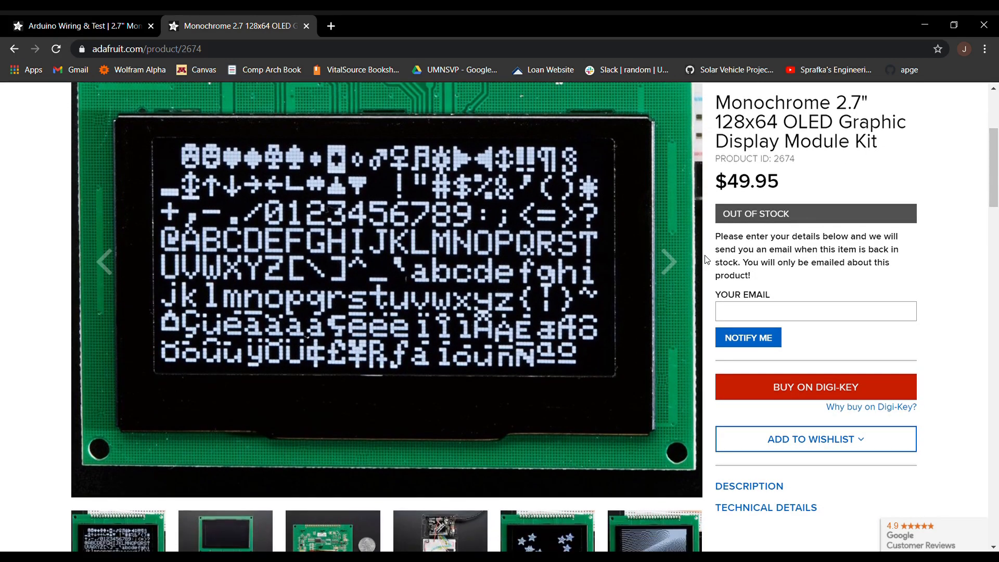
scroll(down, 3)
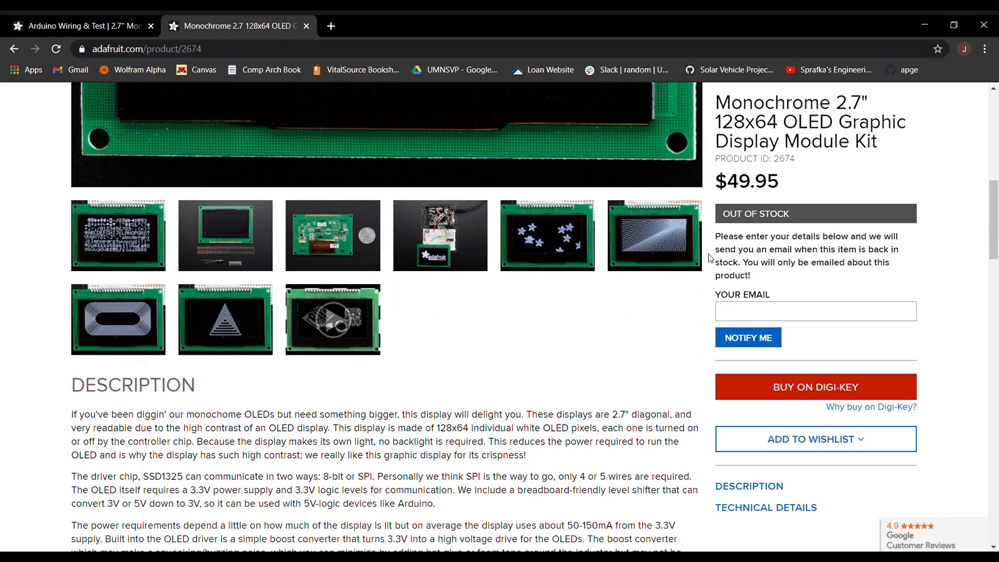
click(118, 234)
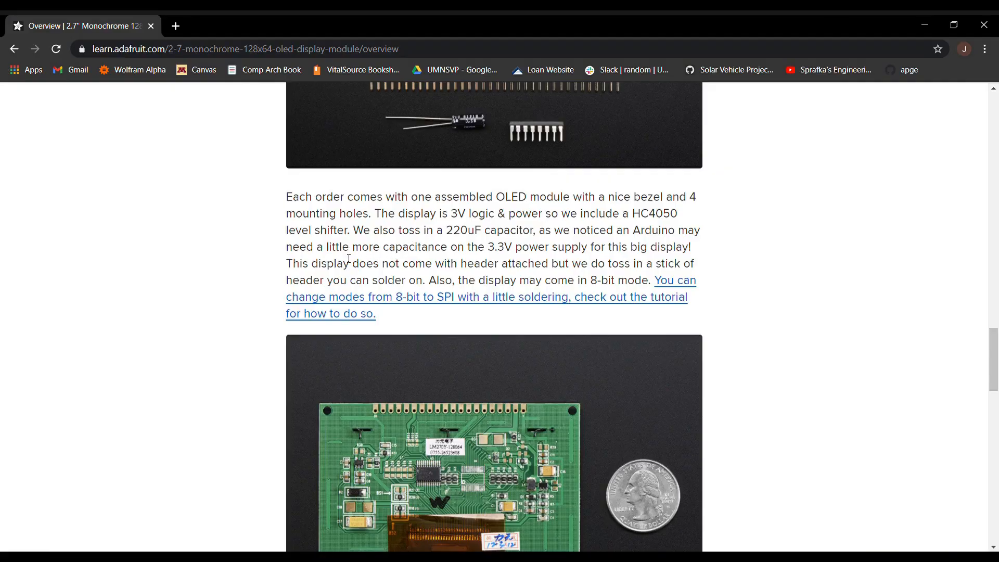
mouse_move(466, 307)
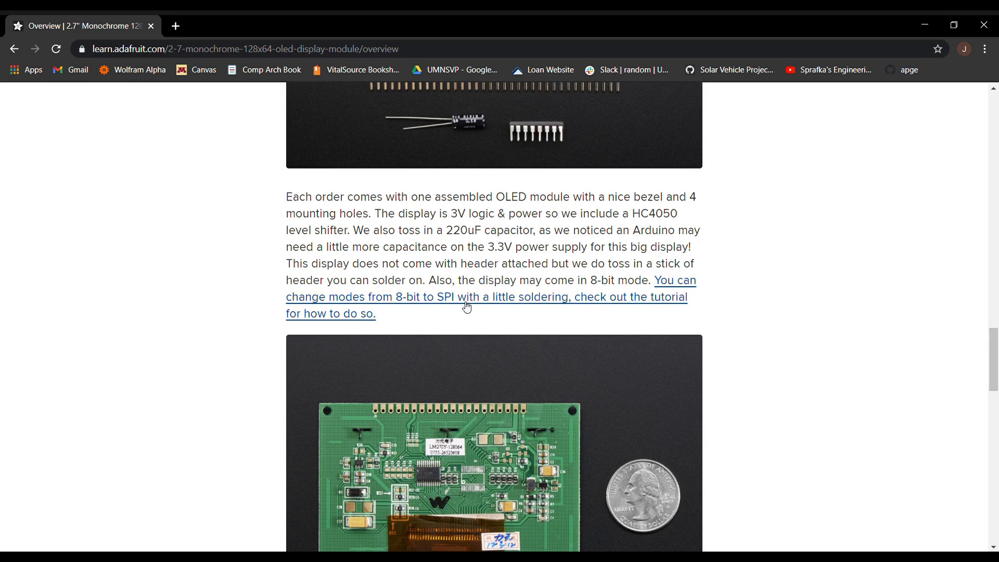
mouse_move(431, 284)
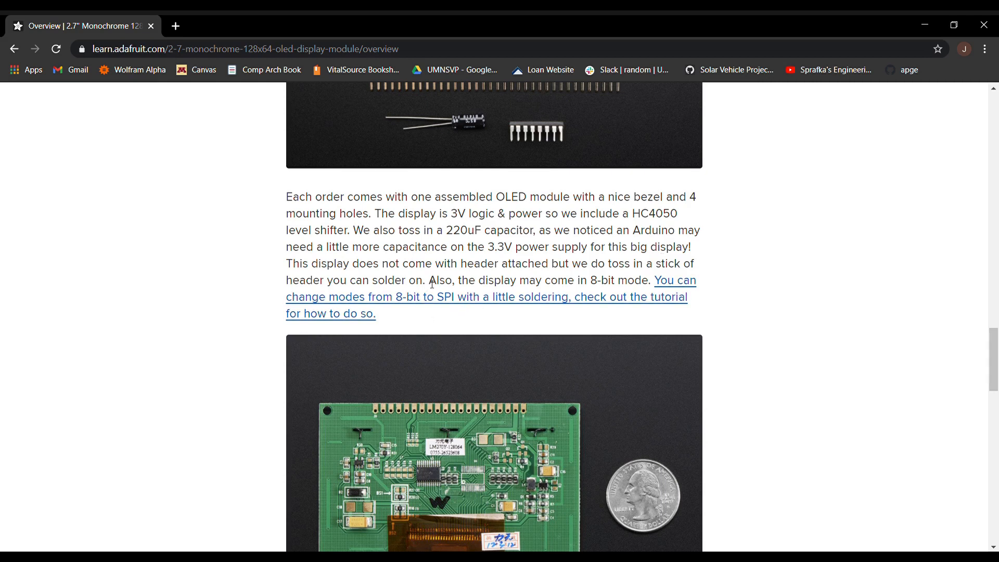
drag(431, 280, 649, 280)
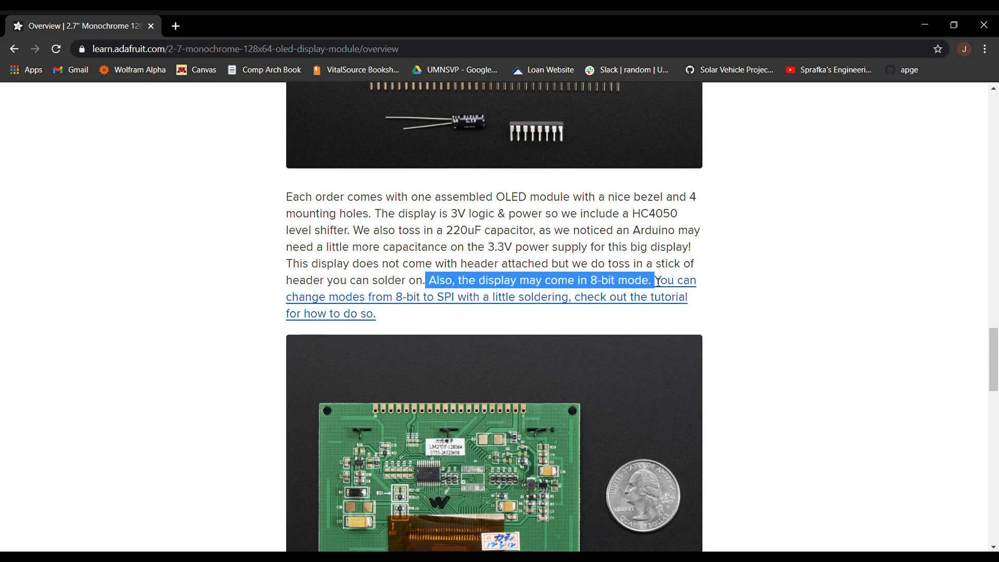
mouse_move(667, 284)
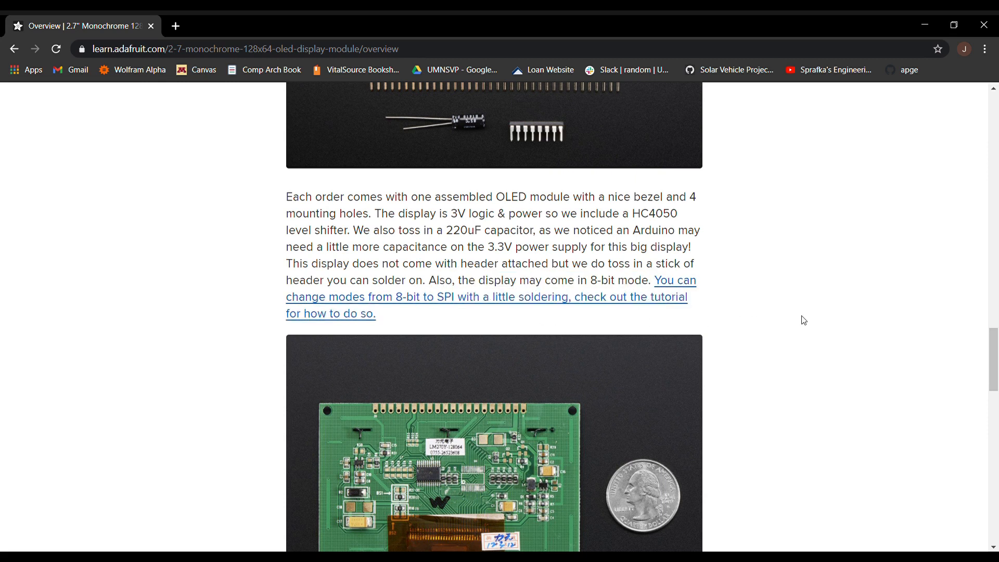
Step: Scroll the Overview page down to the "Getting started is easy!" paragraph about the Arduino library
scroll(down, 3)
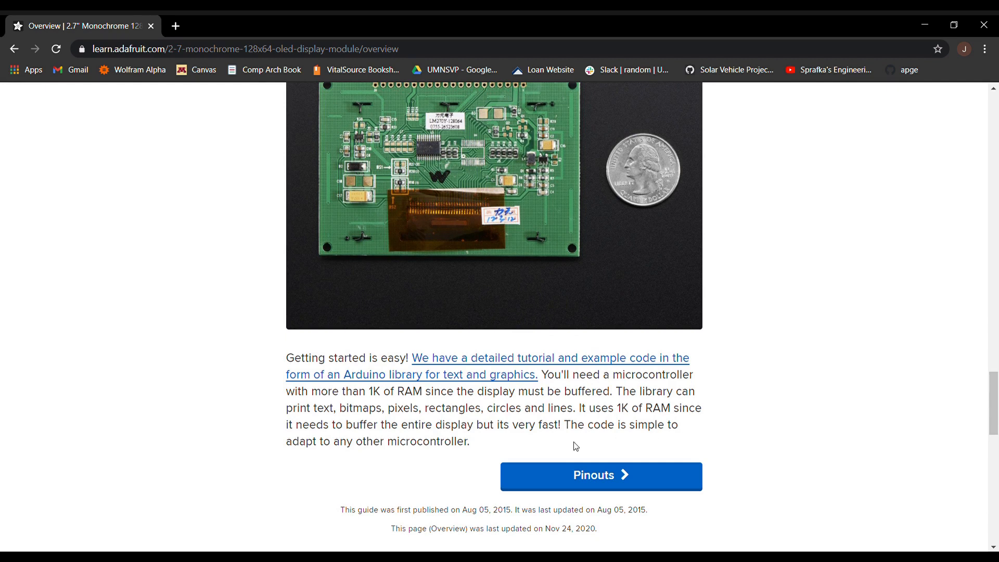
drag(458, 425, 561, 425)
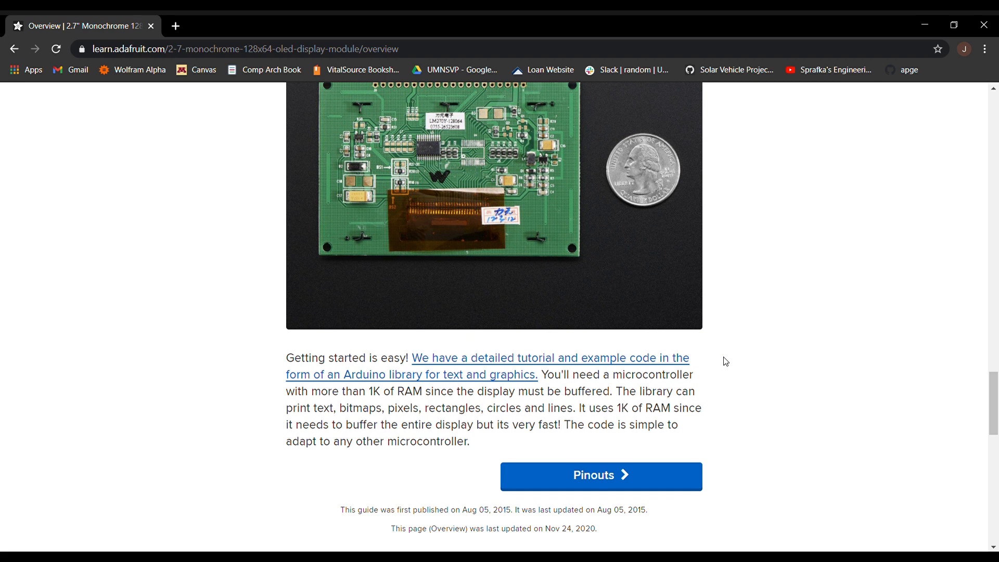
mouse_move(722, 396)
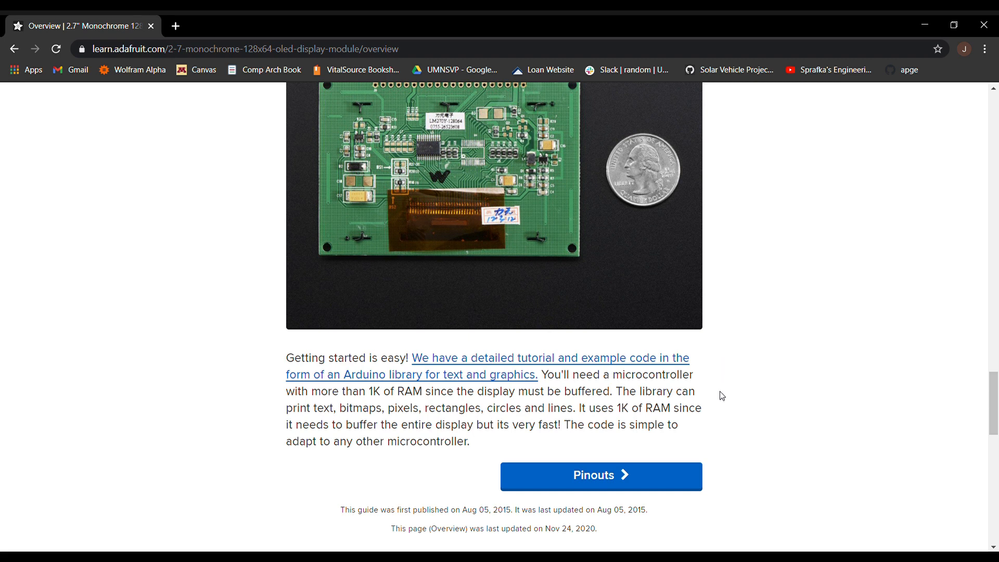
mouse_move(720, 403)
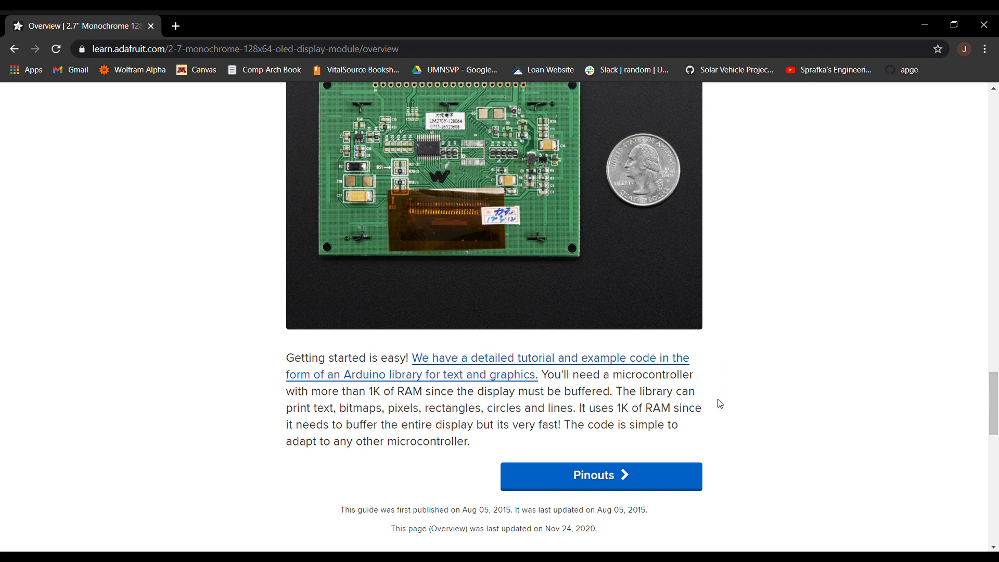
click(599, 476)
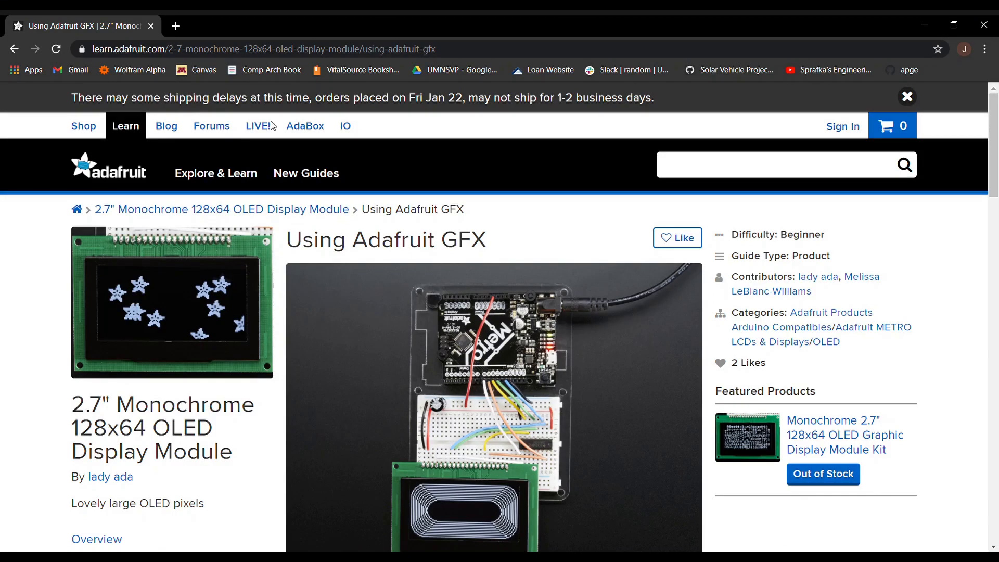
mouse_move(967, 263)
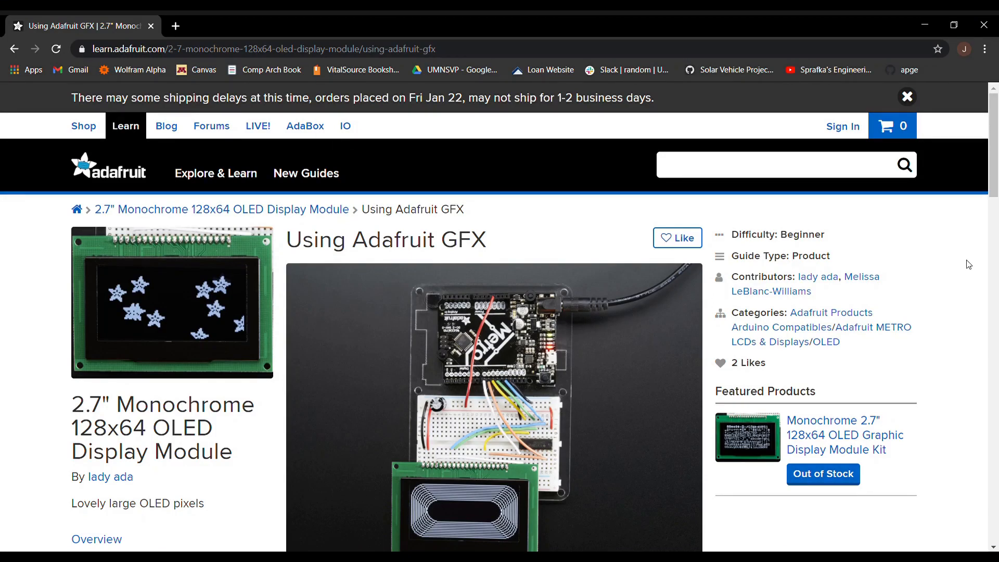
mouse_move(935, 255)
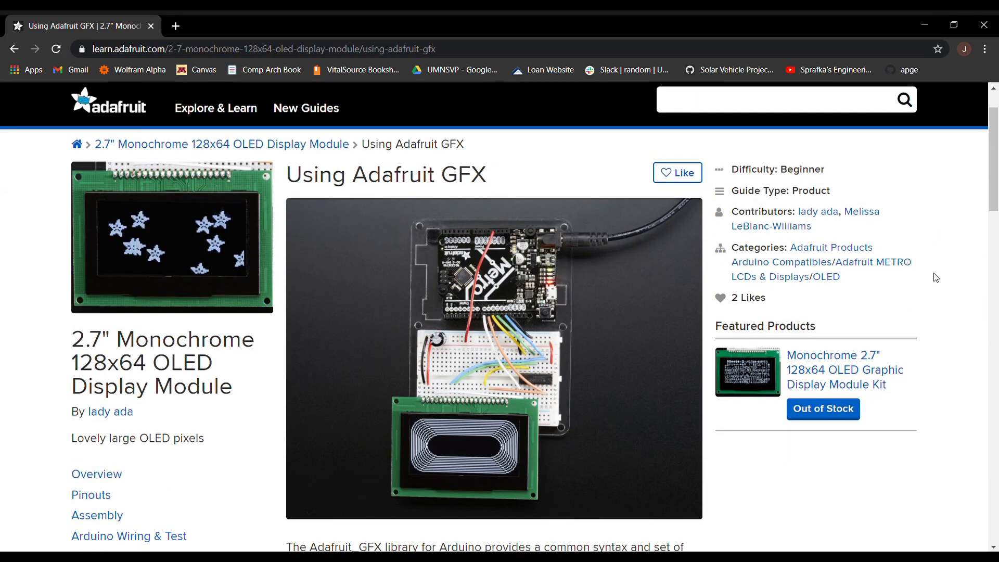
Step: Scroll down to the GFX library description and the orange note about calling display()
scroll(down, 3)
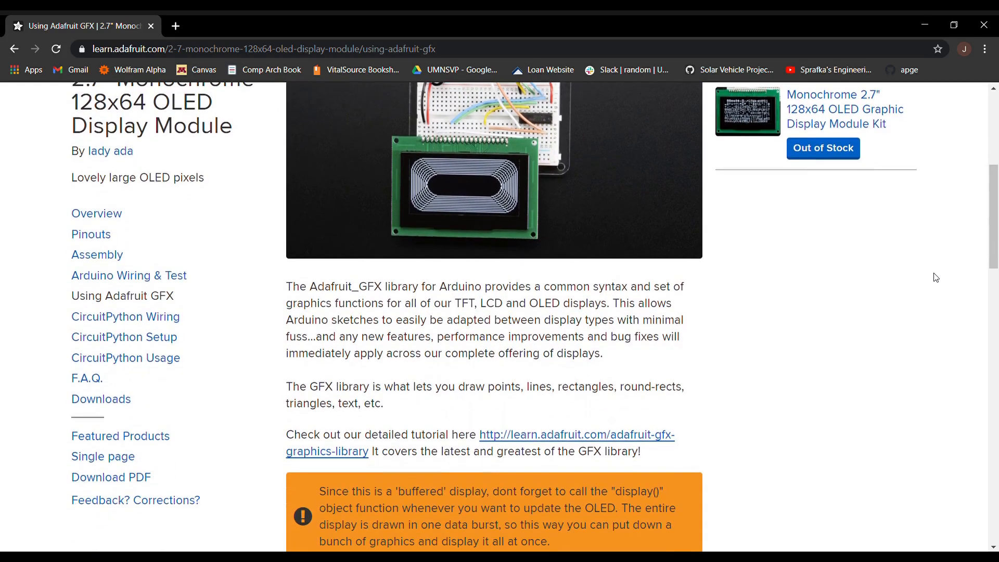
scroll(down, 3)
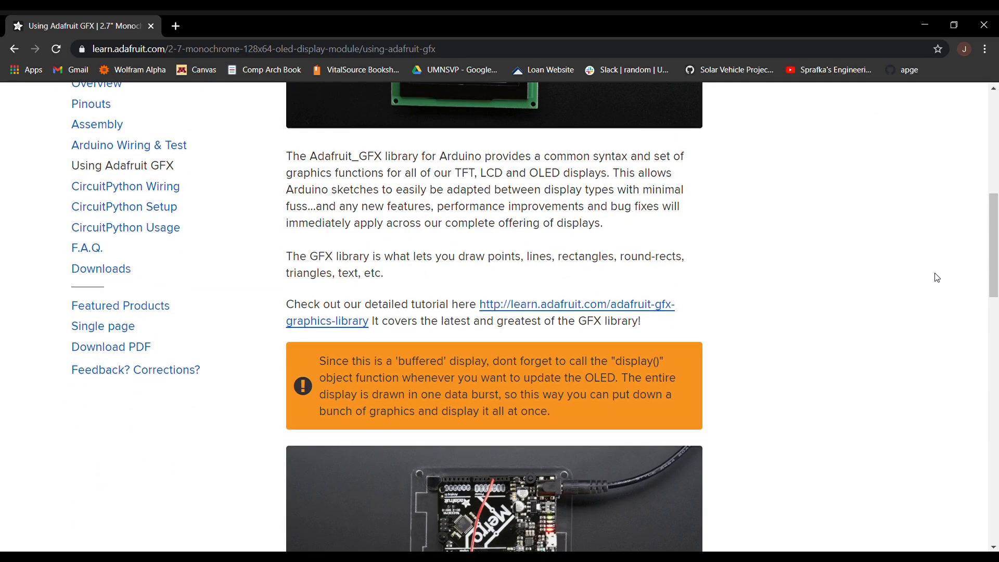